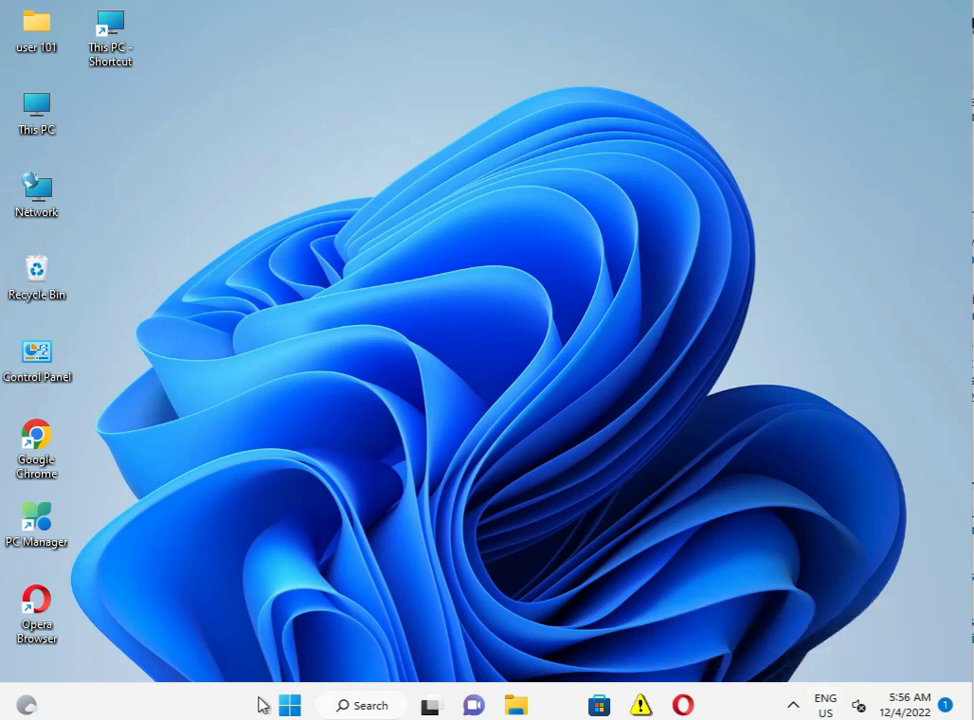
pyautogui.moveTo(272, 705)
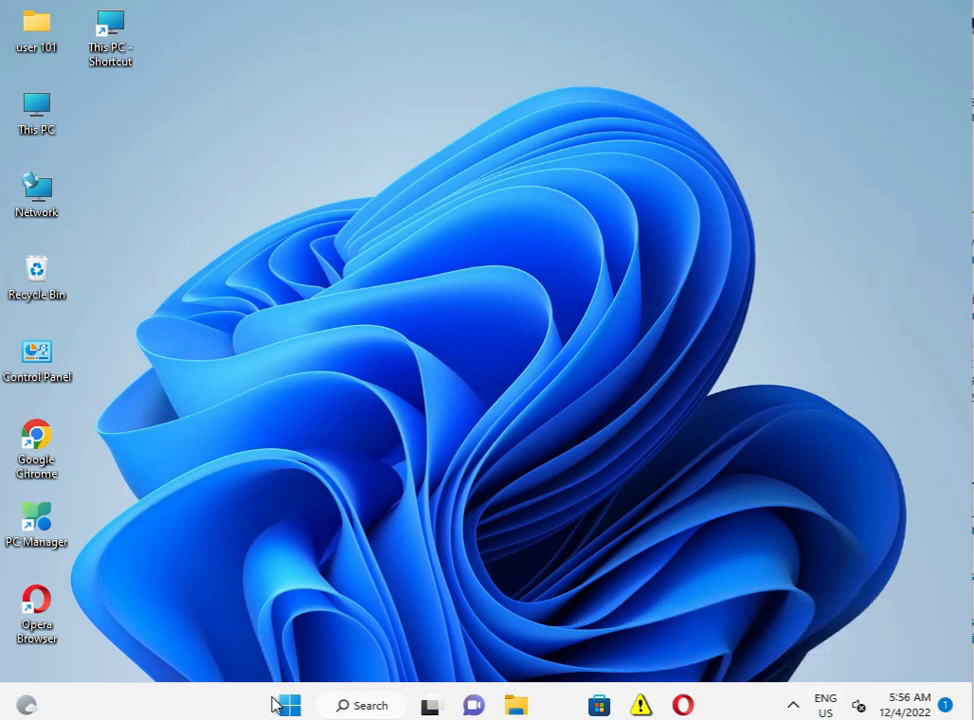
pyautogui.moveTo(287, 705)
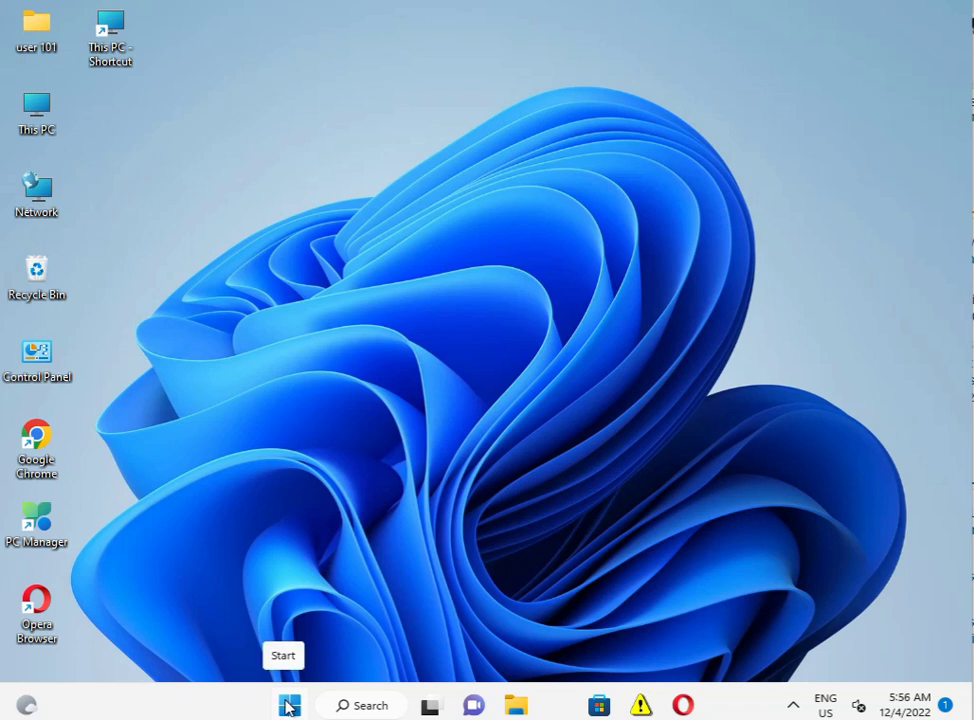
# Open the Start menu from the taskbar to show pinned apps and recommended files.
pyautogui.click(289, 705)
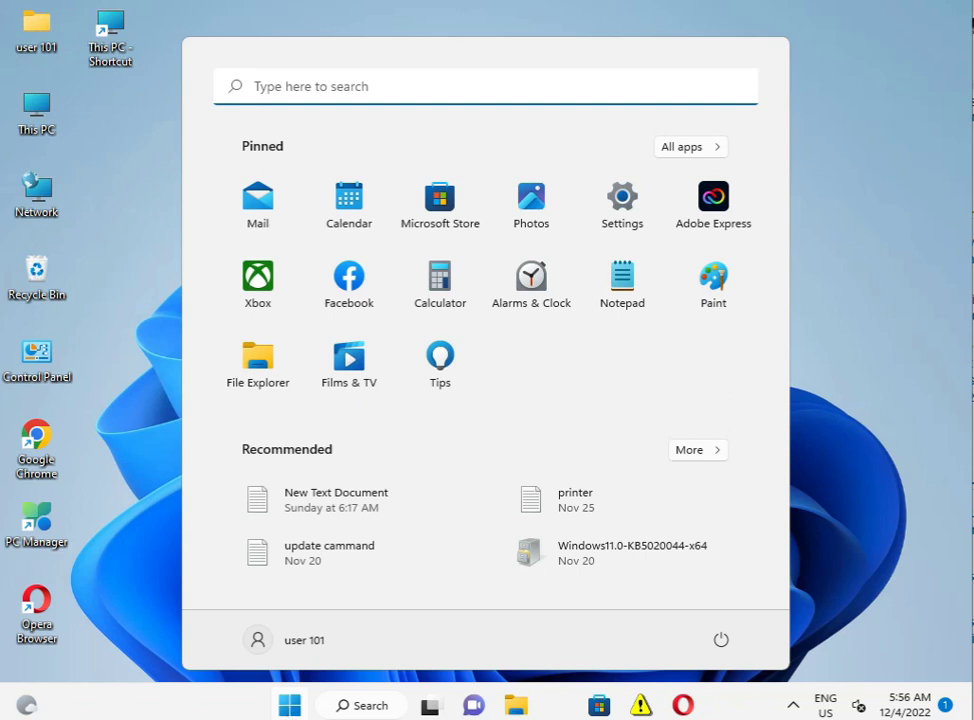
pyautogui.moveTo(621, 197)
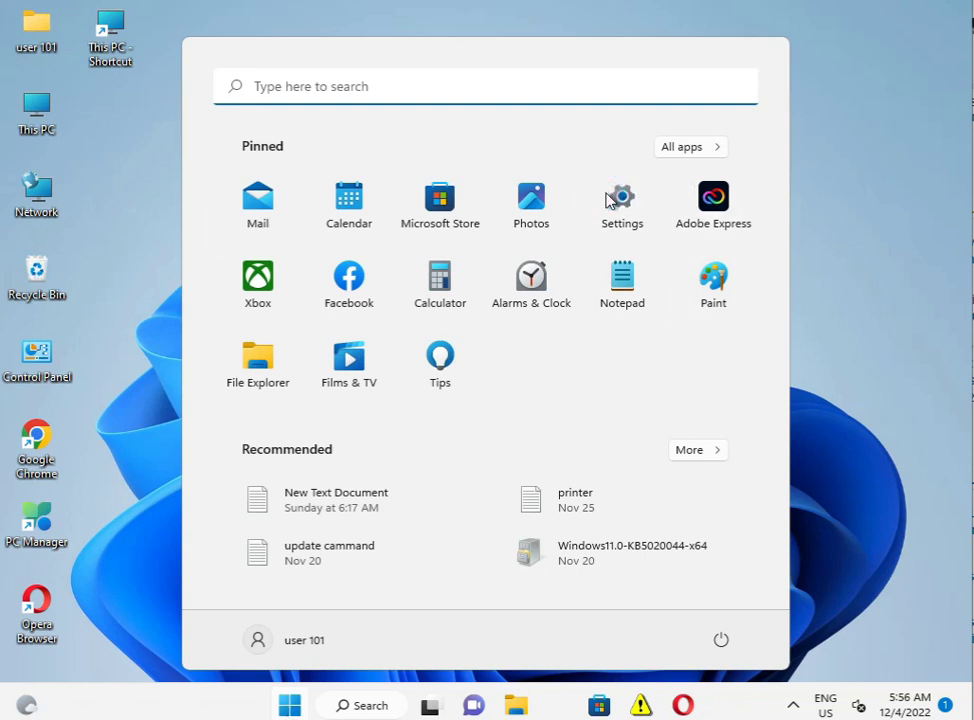
# Launch Settings and view Windows Update, showing the system up to date with KB5019157 available.
pyautogui.click(621, 198)
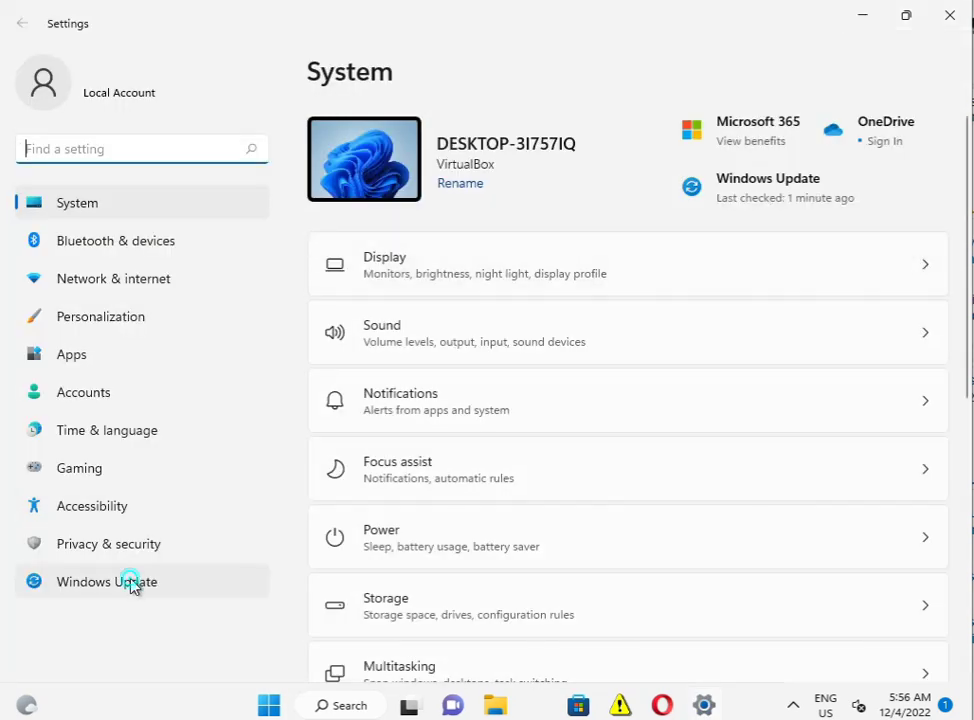
pyautogui.click(107, 581)
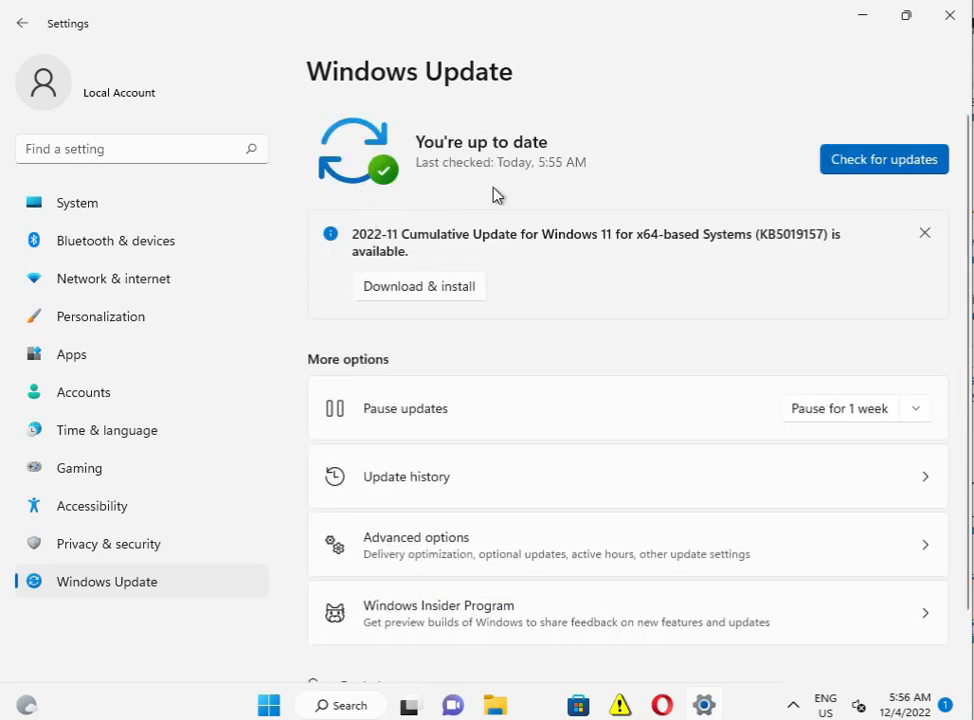
pyautogui.moveTo(552, 240)
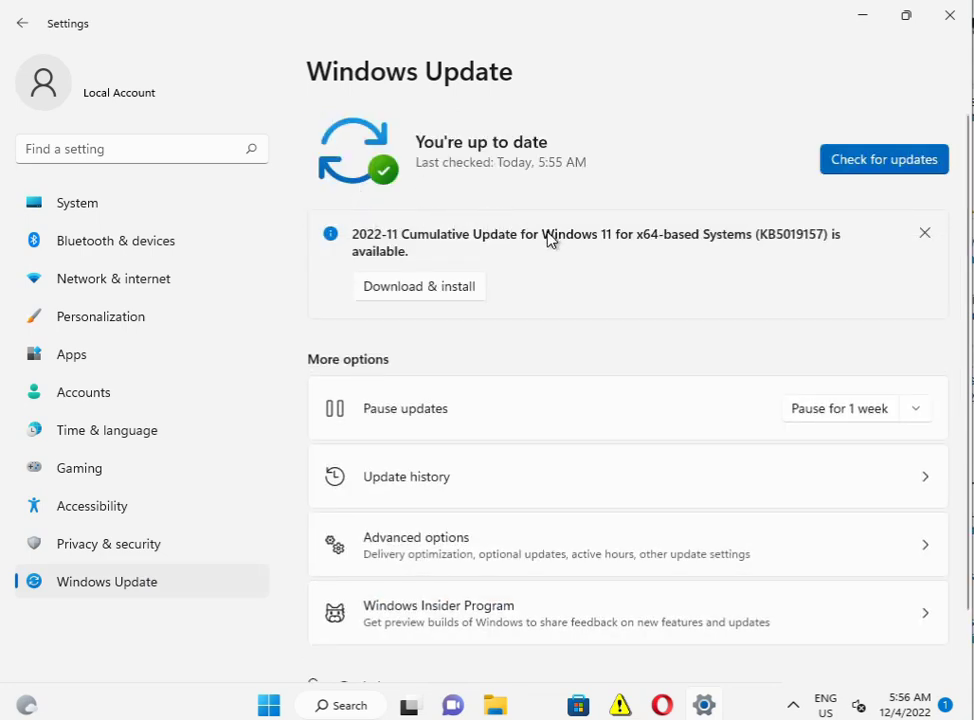
pyautogui.moveTo(816, 248)
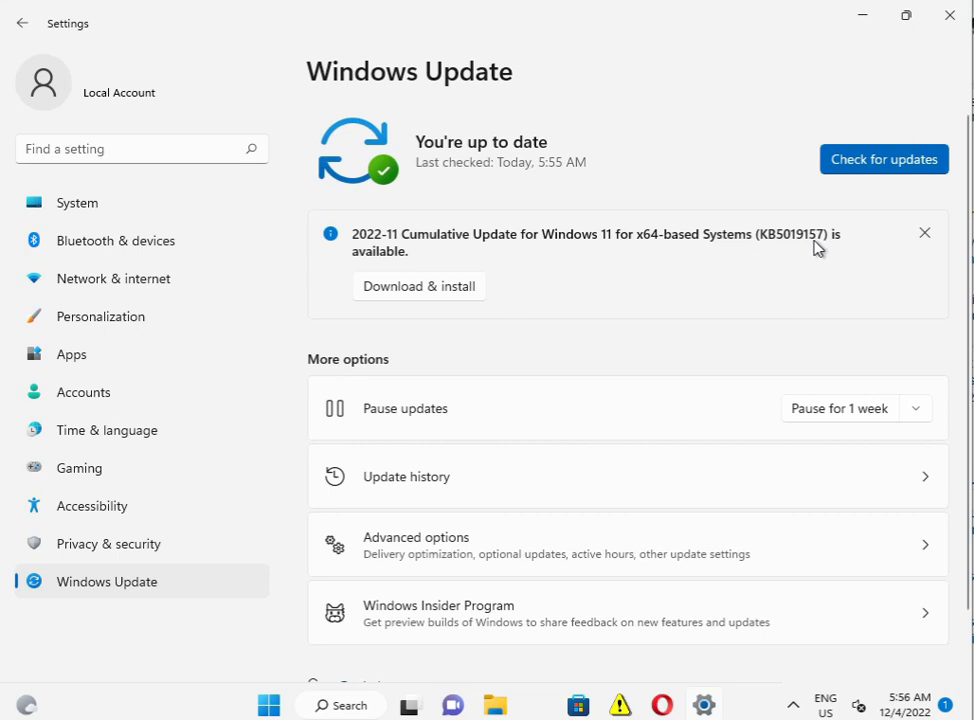
pyautogui.moveTo(531, 307)
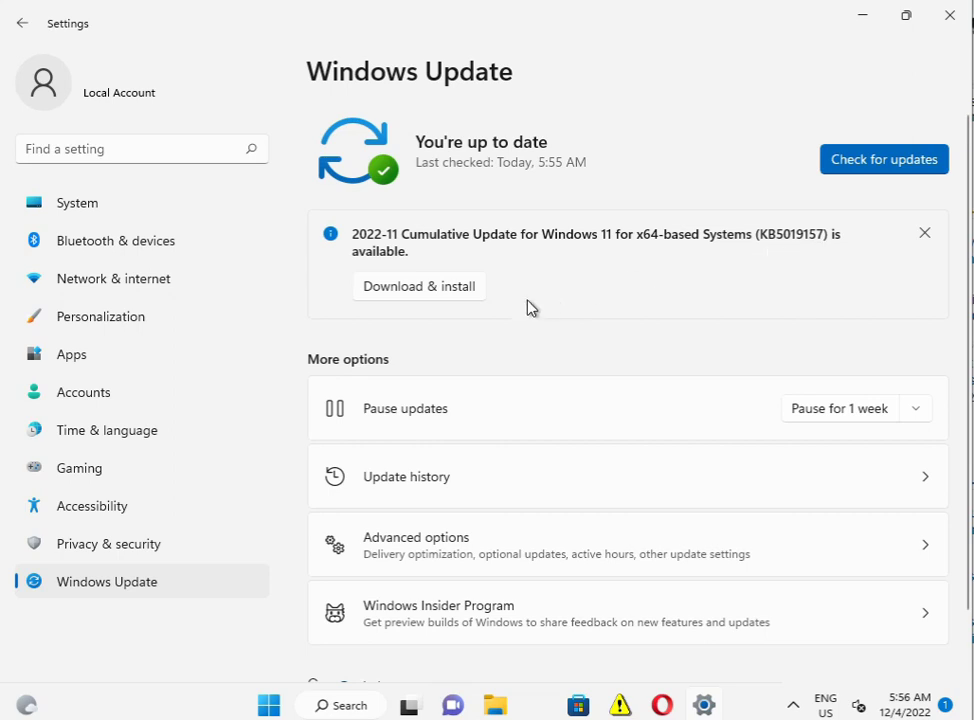
pyautogui.moveTo(948, 17)
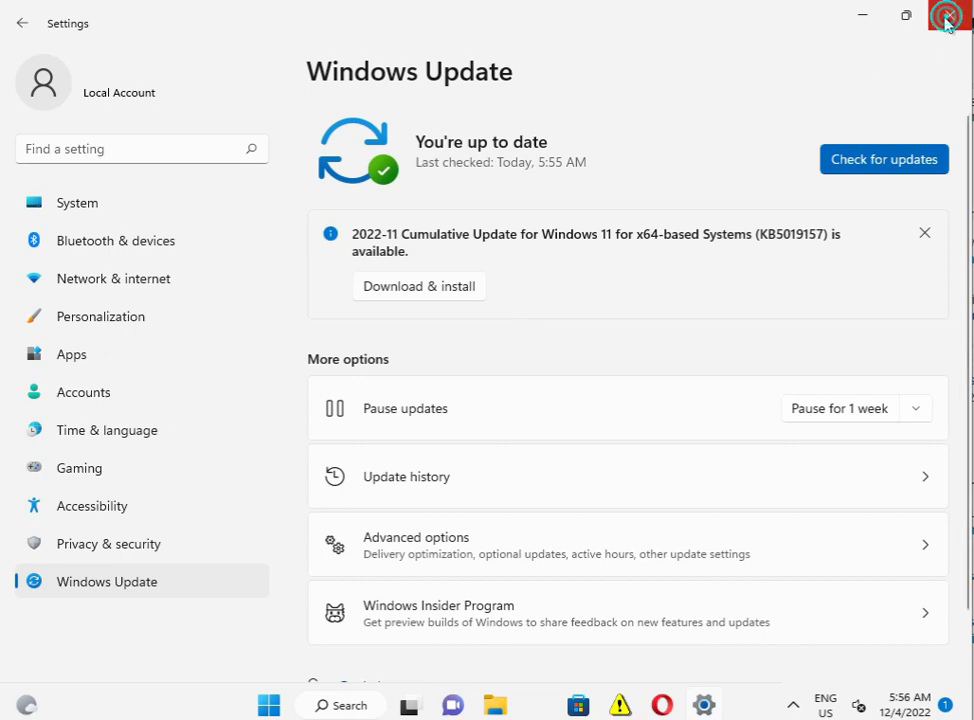
# Close Settings and open Device Manager from This PC's Manage menu to find the Base System Device.
pyautogui.click(948, 17)
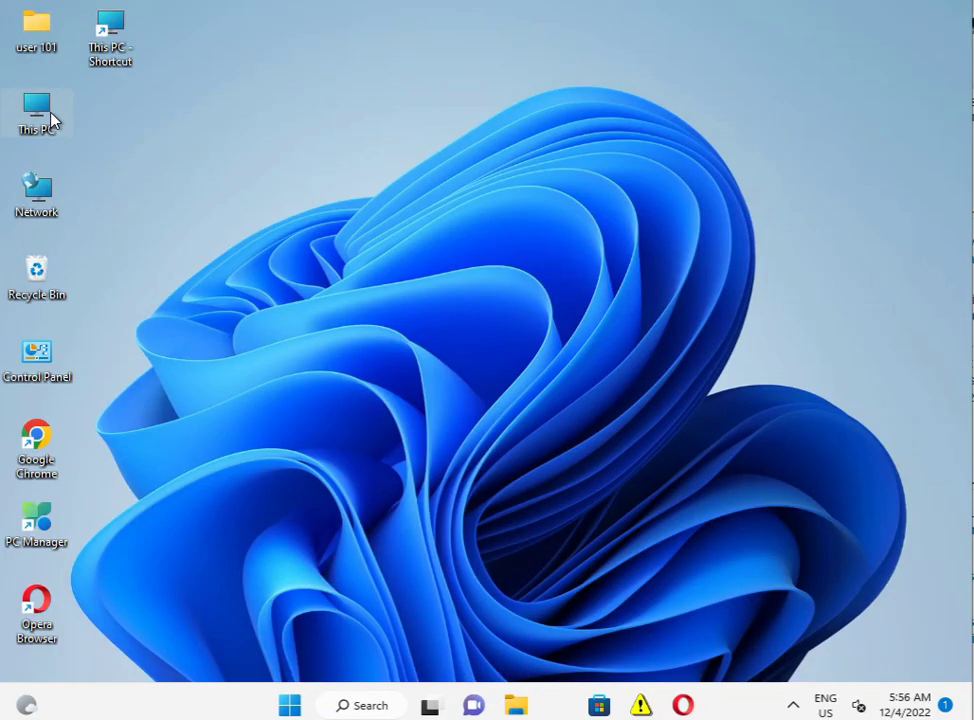
pyautogui.rightClick(37, 112)
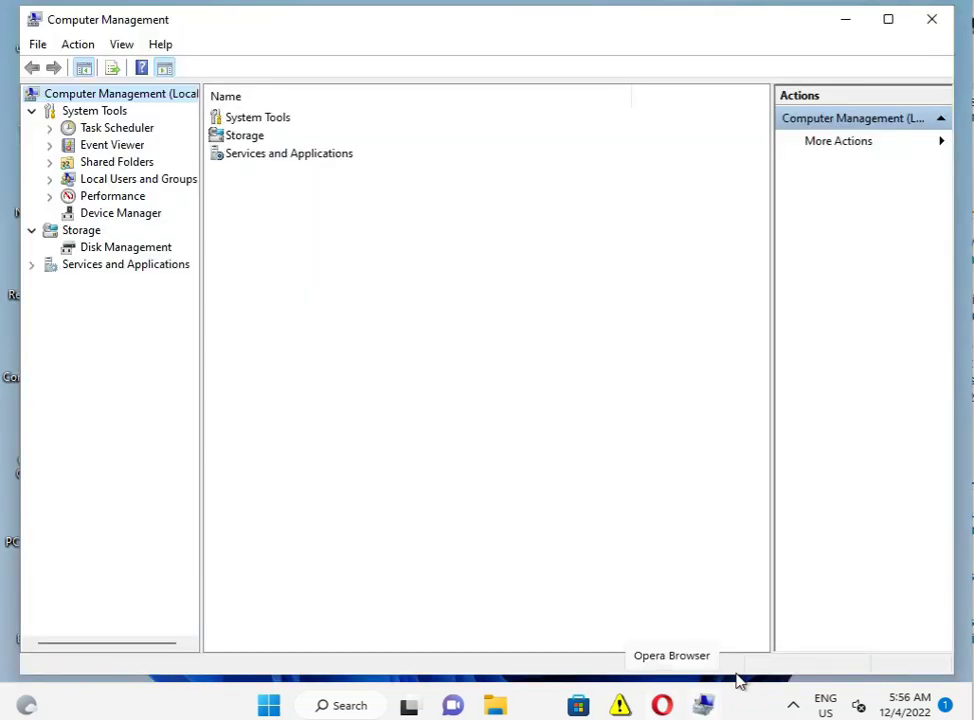
pyautogui.click(124, 212)
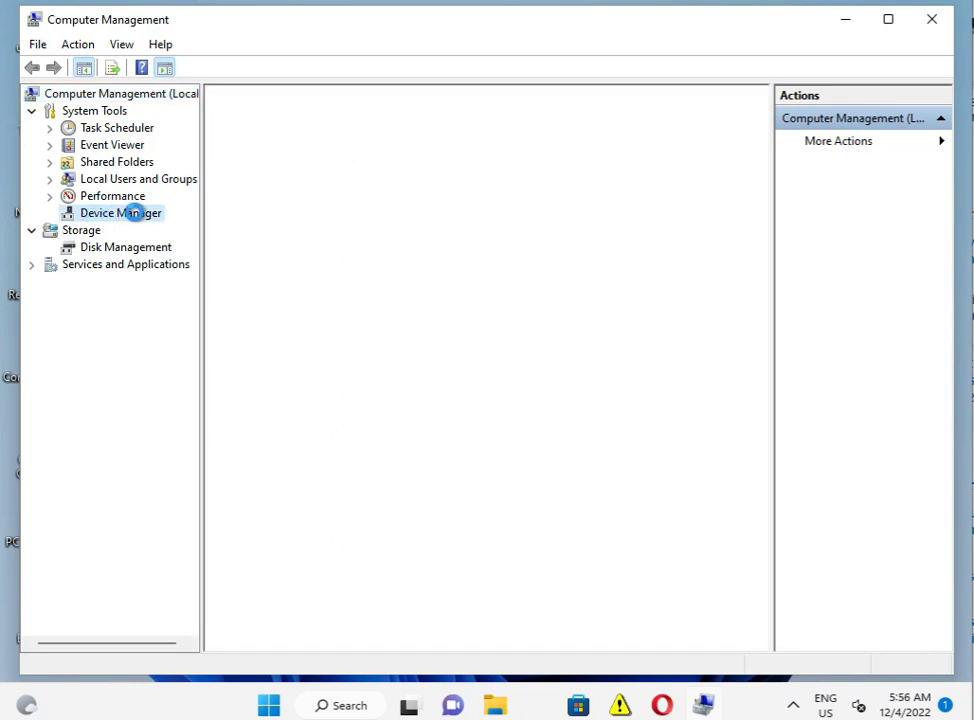
pyautogui.click(120, 213)
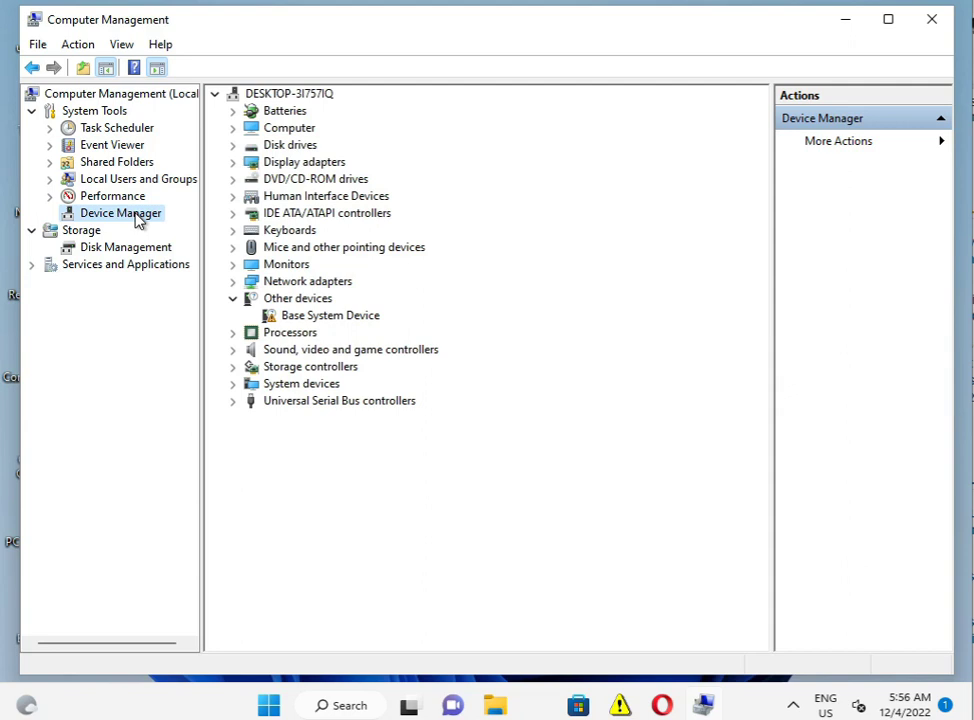
pyautogui.moveTo(310, 190)
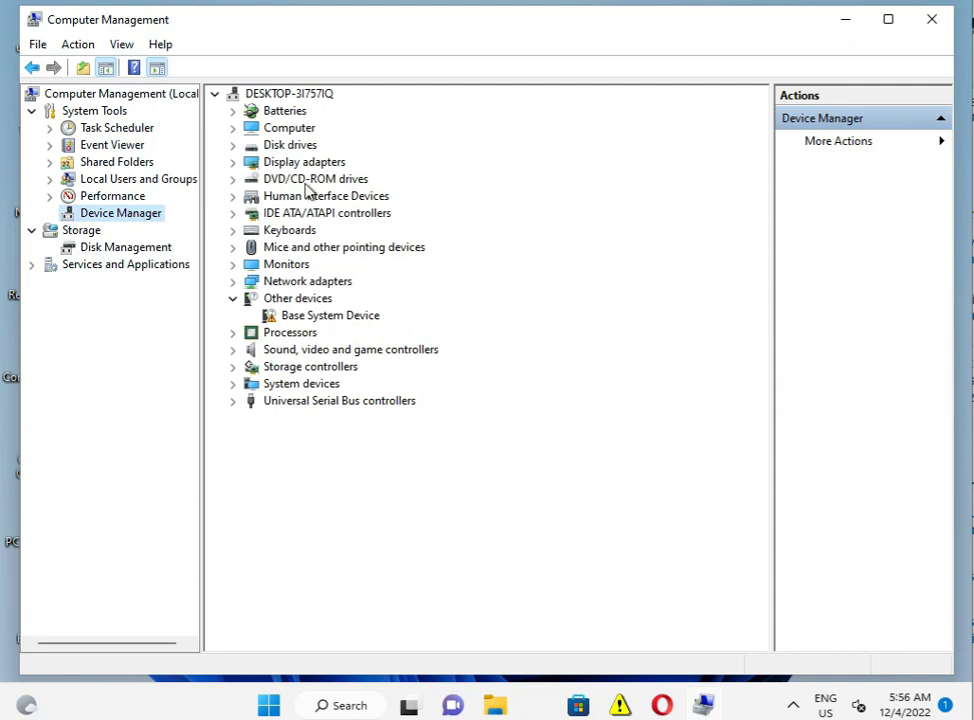
pyautogui.moveTo(270, 265)
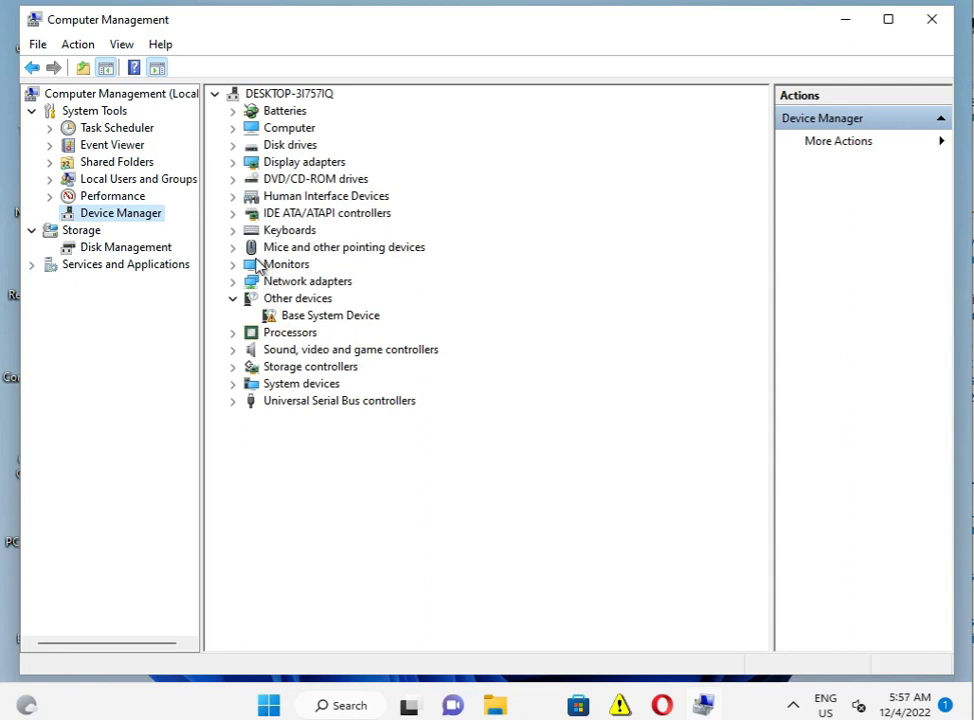
pyautogui.moveTo(290, 290)
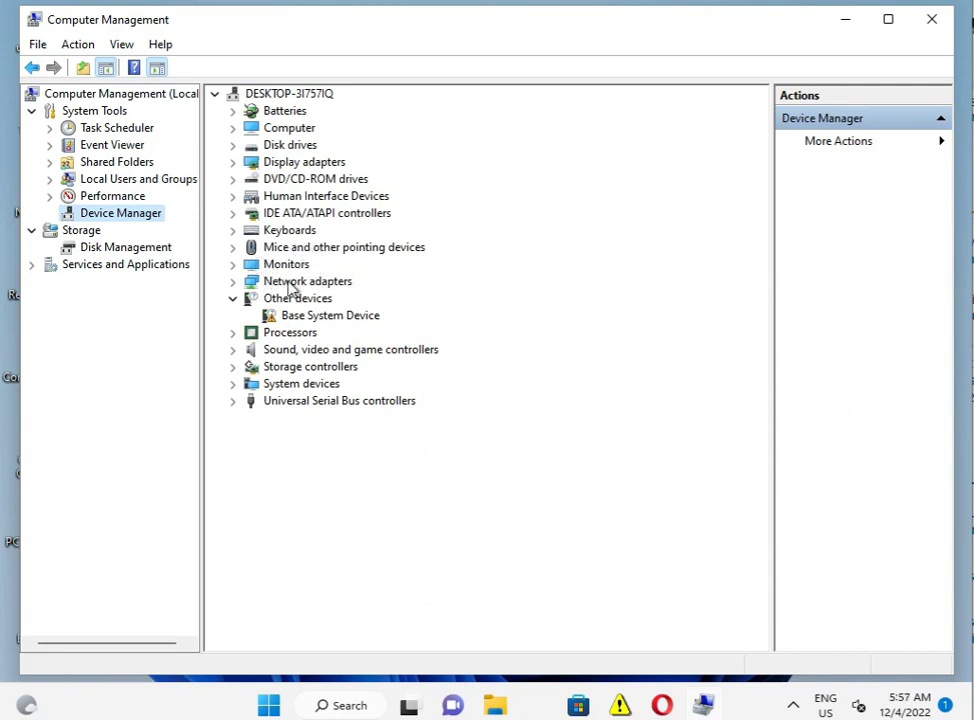
pyautogui.moveTo(325, 267)
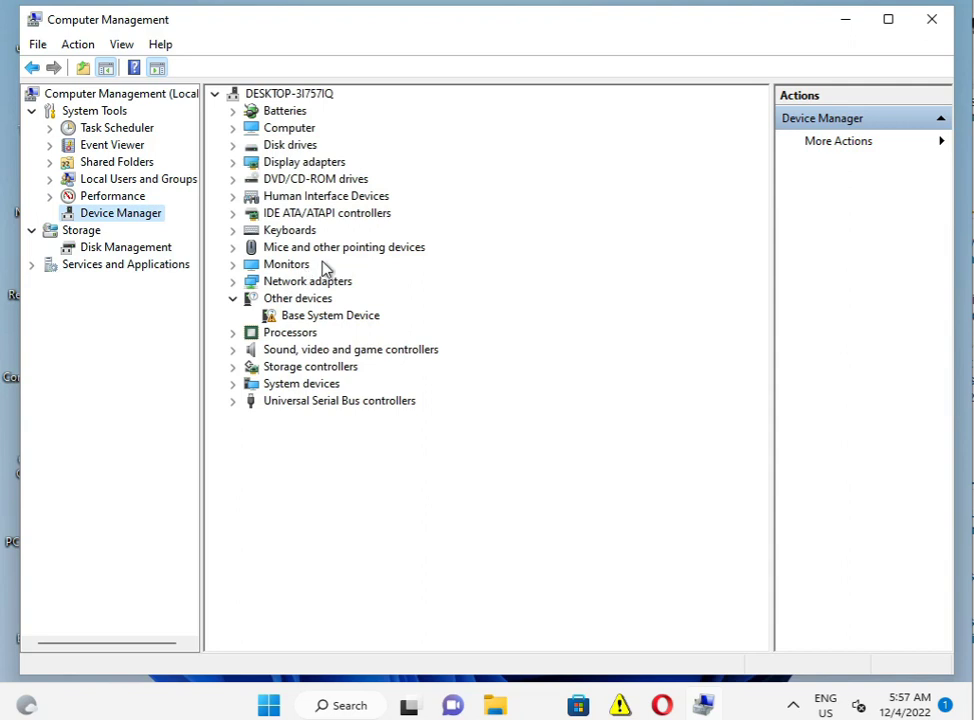
pyautogui.moveTo(323, 267)
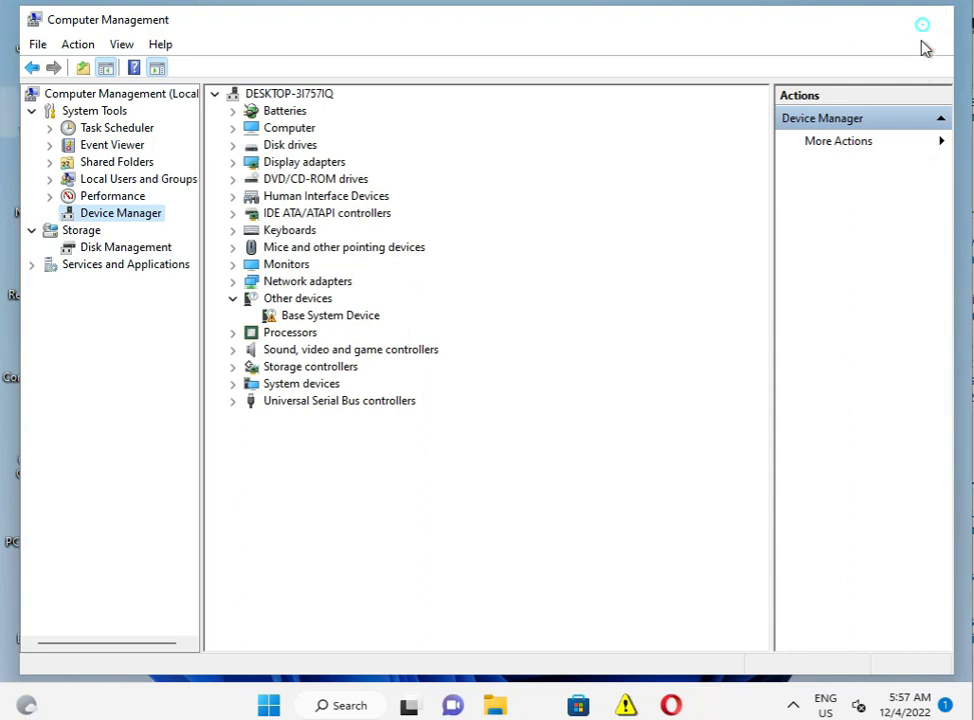
# Close Computer Management, then open a standard Command Prompt via 'cmd' search and close it.
pyautogui.click(921, 24)
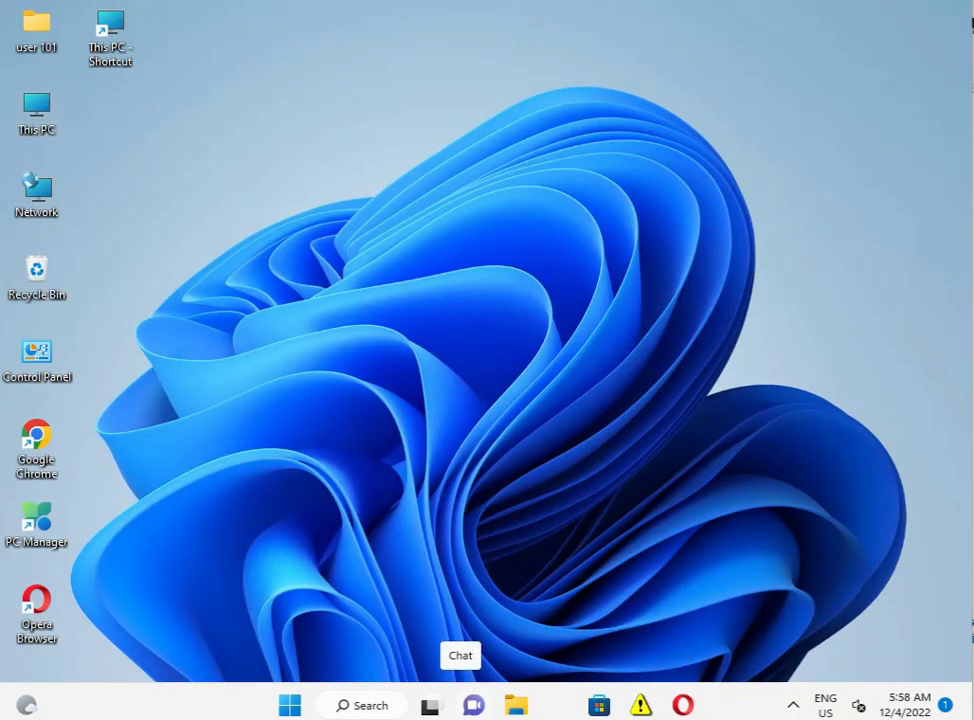
pyautogui.click(289, 705)
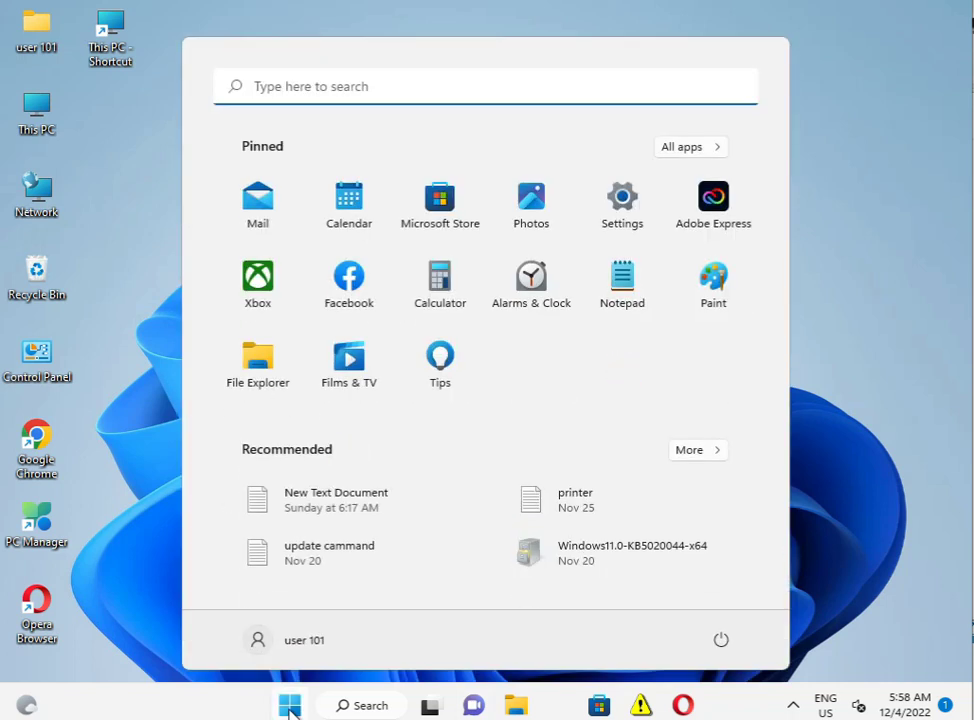
pyautogui.write('cmd')
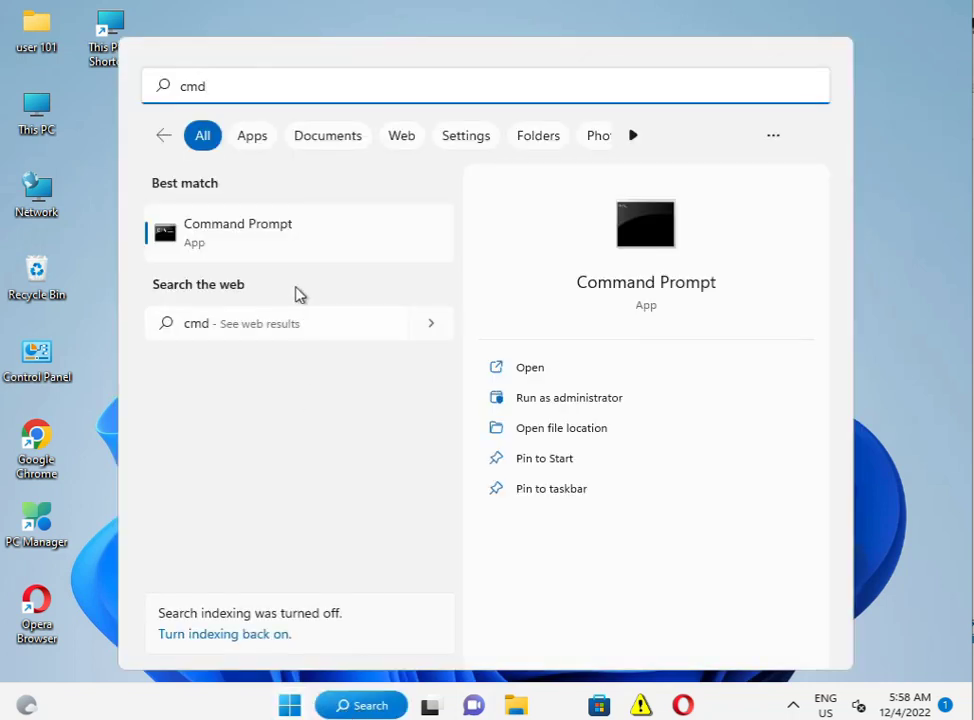
pyautogui.click(237, 232)
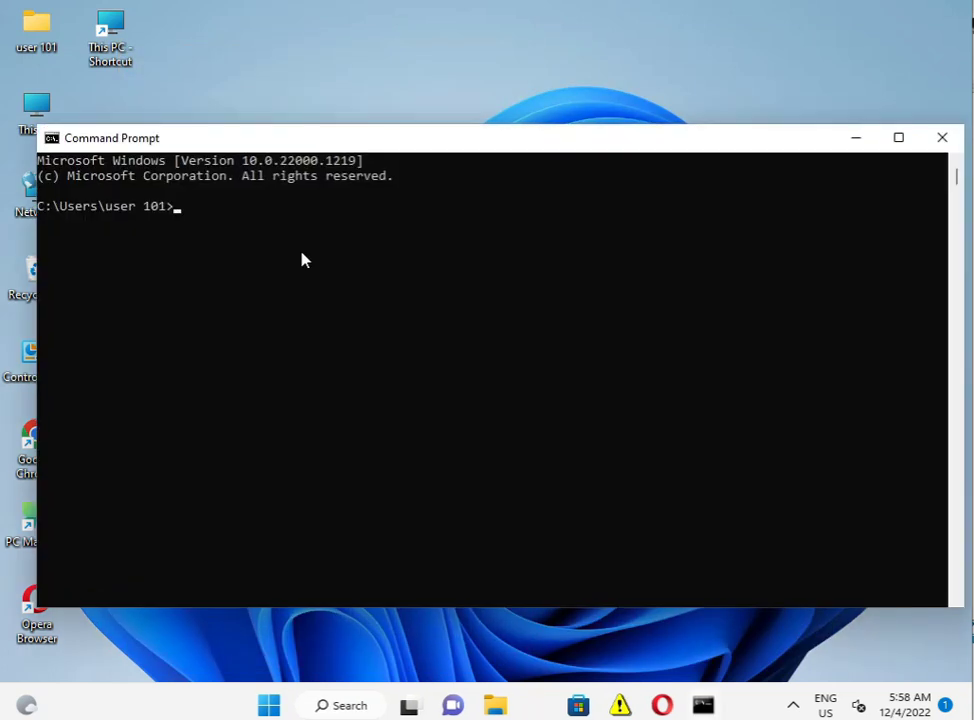
pyautogui.click(940, 137)
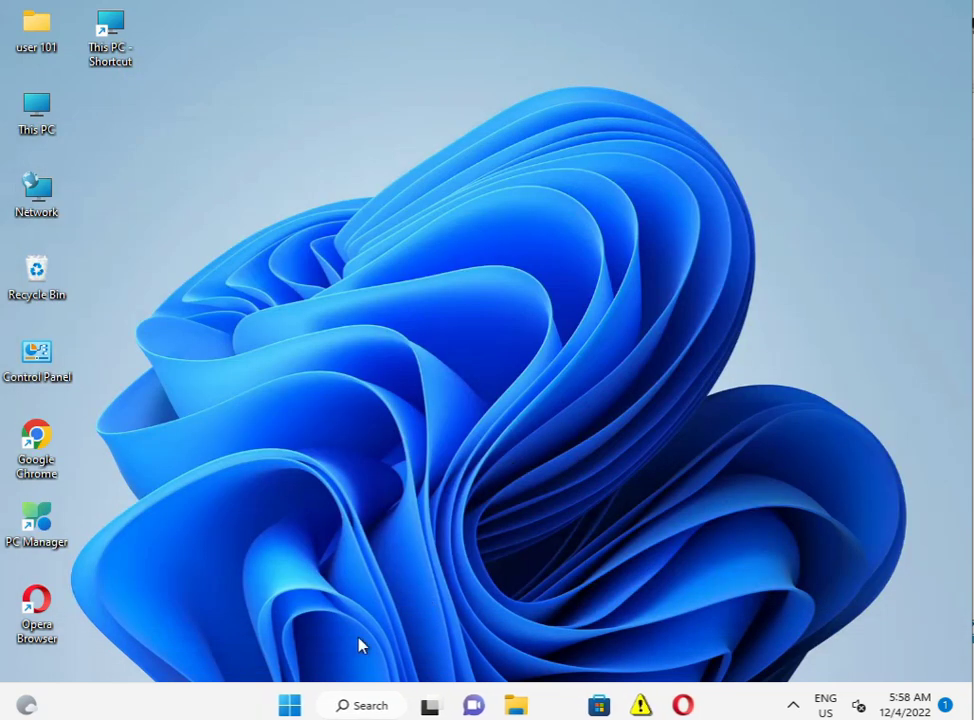
# Search 'cmd' from Start and run Command Prompt as administrator.
pyautogui.click(289, 705)
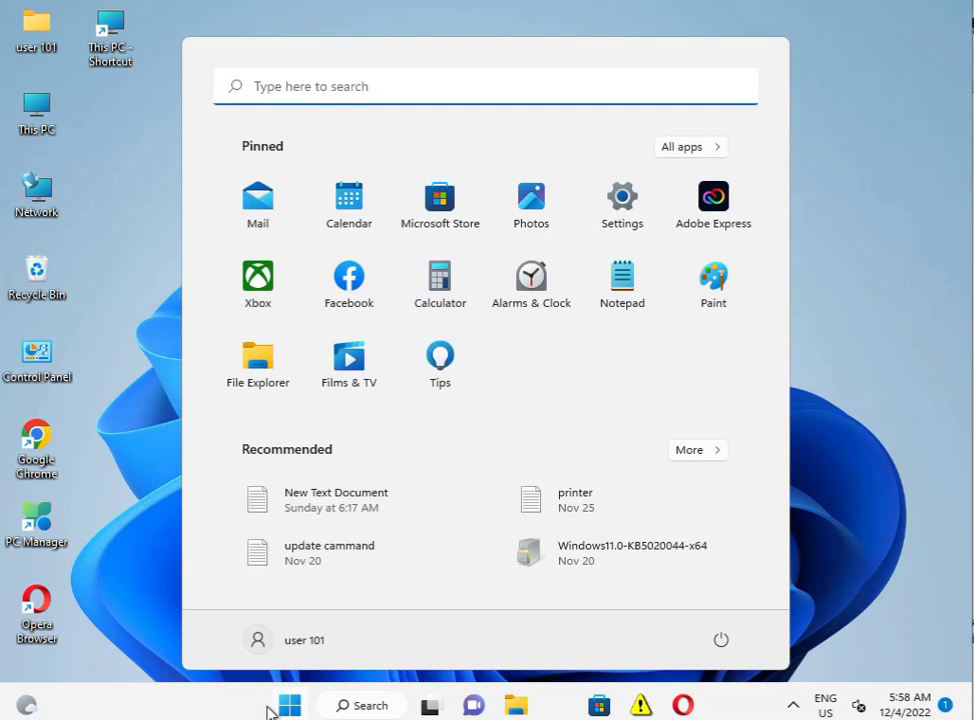
pyautogui.write('cmd')
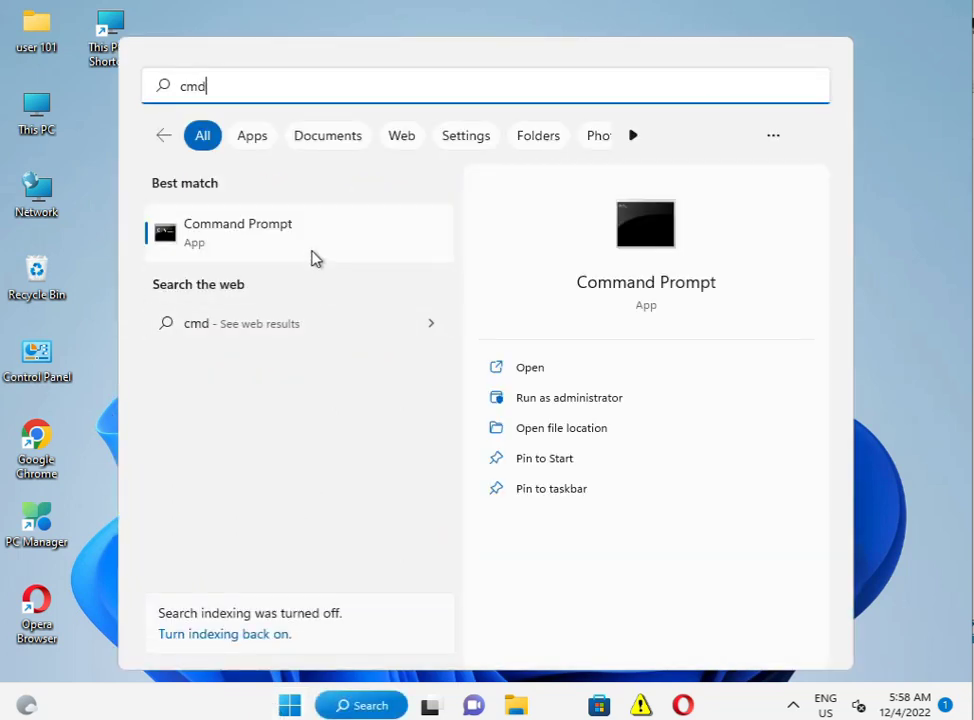
pyautogui.rightClick(237, 232)
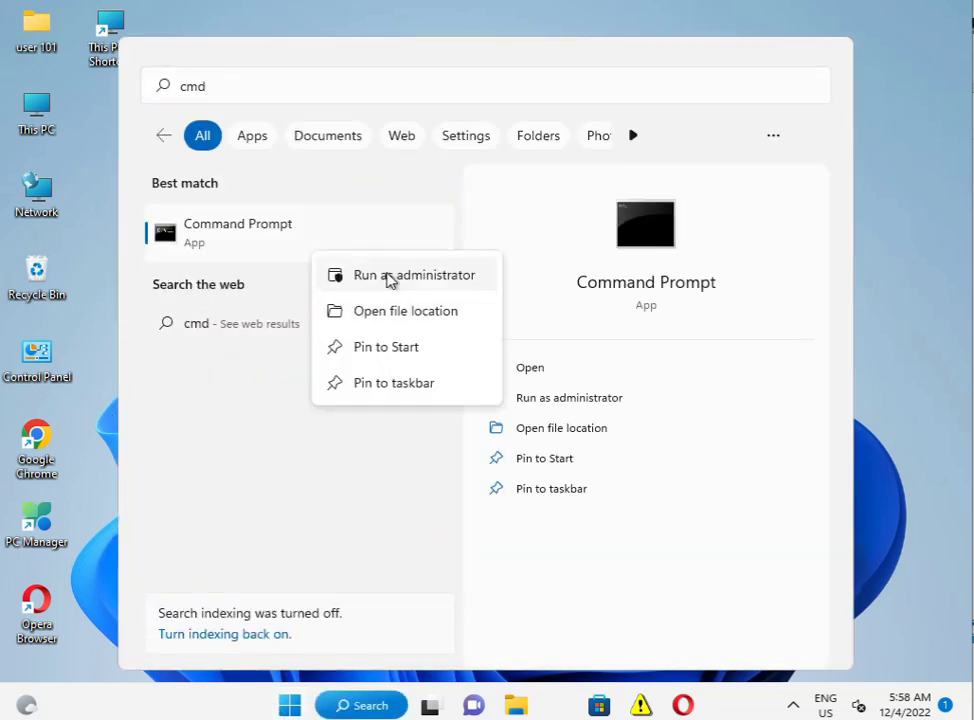
pyautogui.click(414, 274)
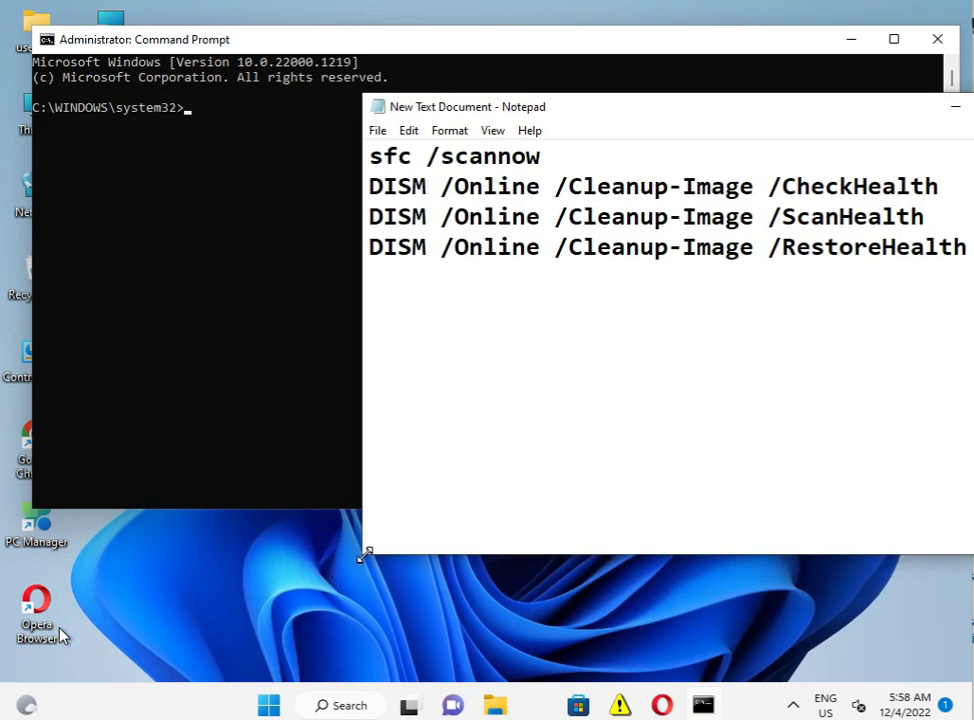
# Reposition the Notepad repair notes and copy the sfc /scannow command.
pyautogui.moveTo(467, 106); pyautogui.dragTo(357, 191)
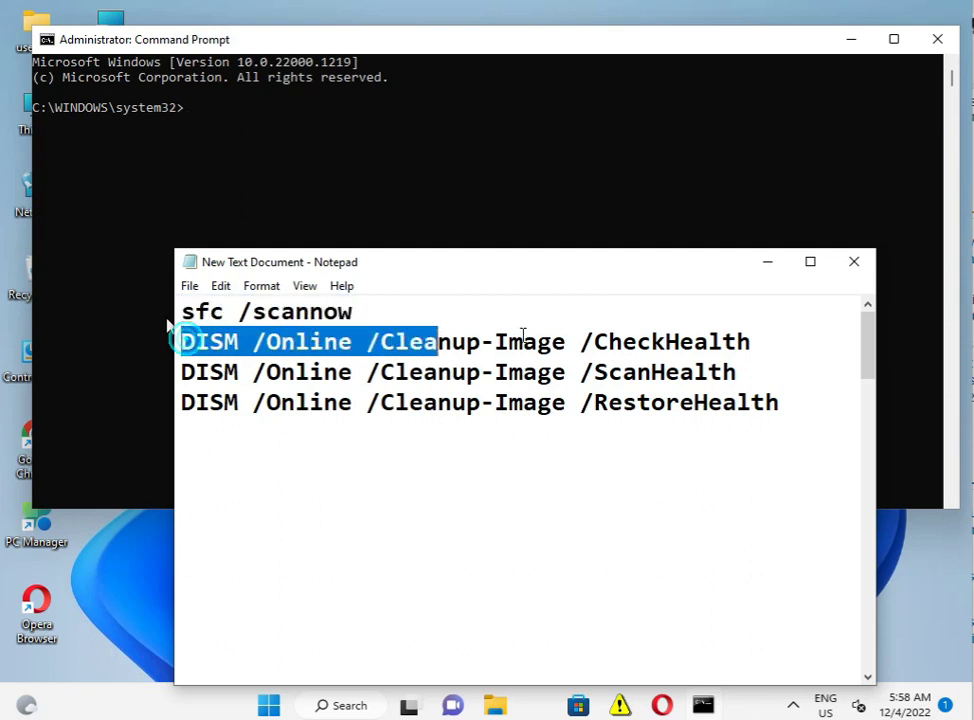
pyautogui.moveTo(435, 341); pyautogui.dragTo(738, 341)
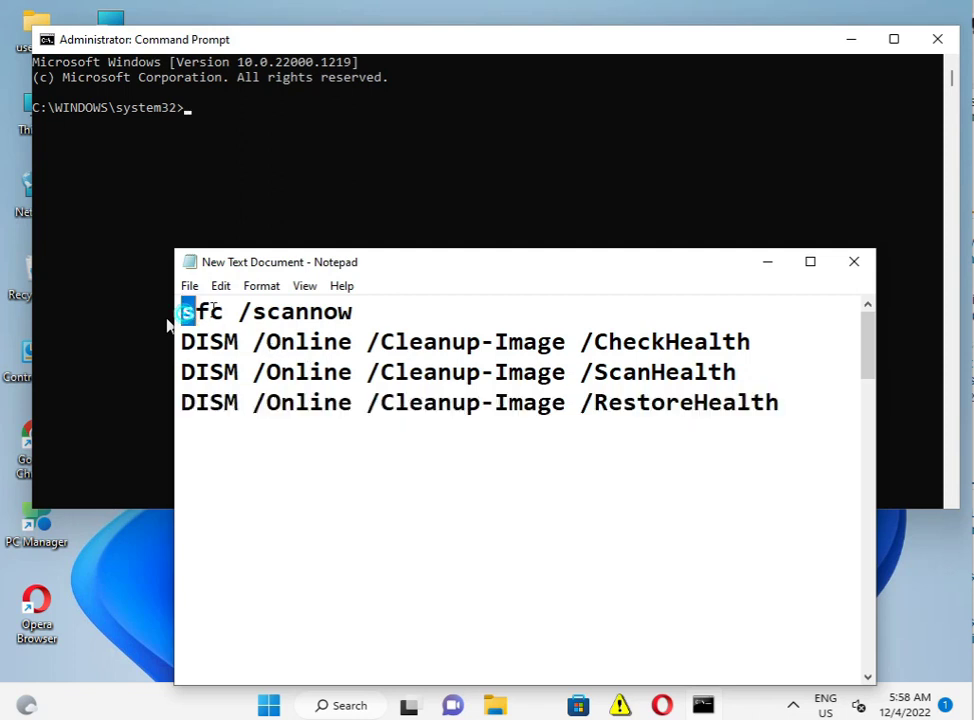
pyautogui.rightClick(265, 311)
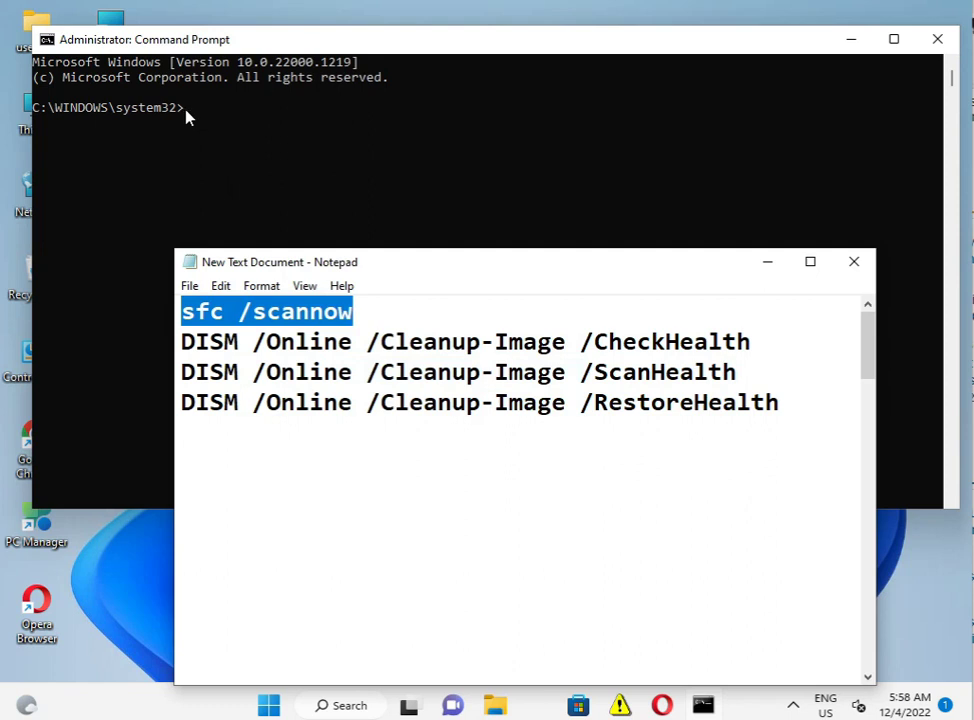
pyautogui.click(853, 261)
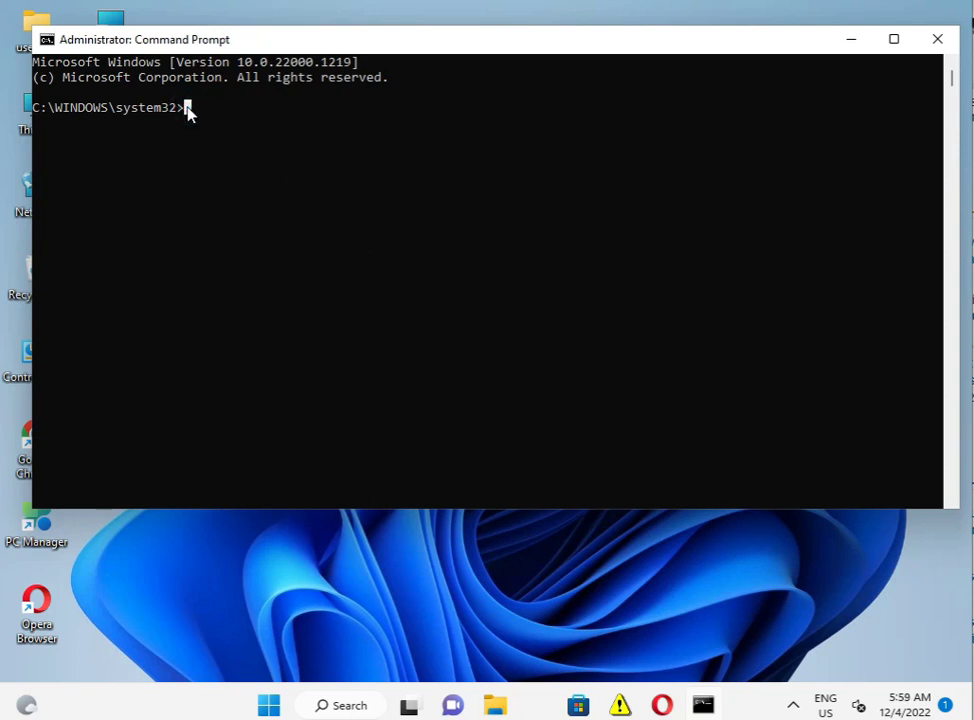
# Try Mark mode in the administrator Command Prompt, then close it without running commands.
pyautogui.click(47, 39)
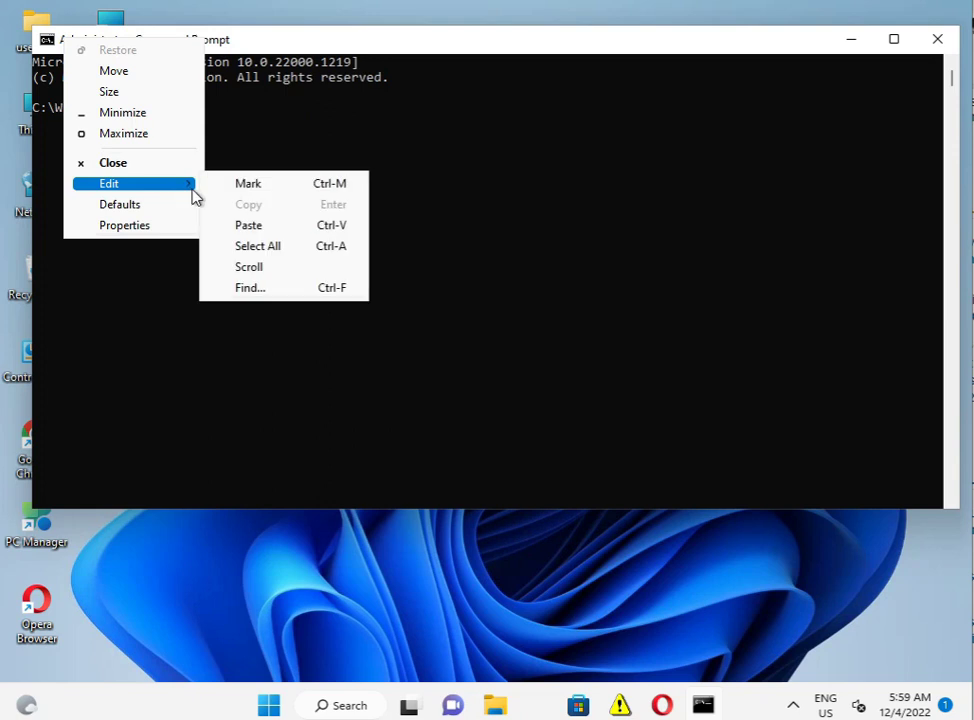
pyautogui.click(230, 185)
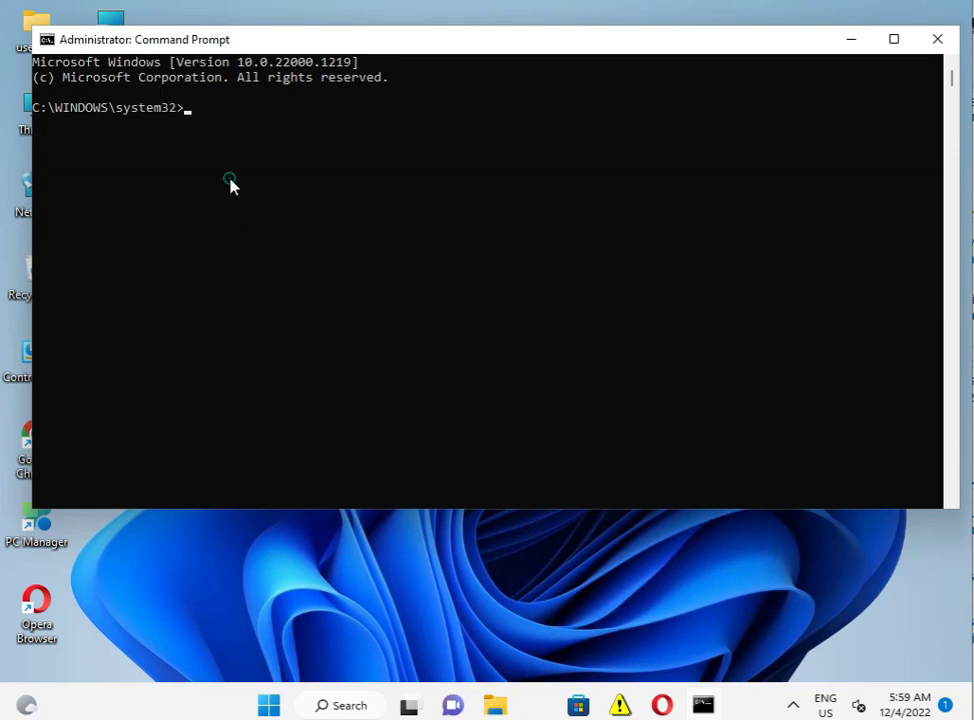
pyautogui.click(233, 183)
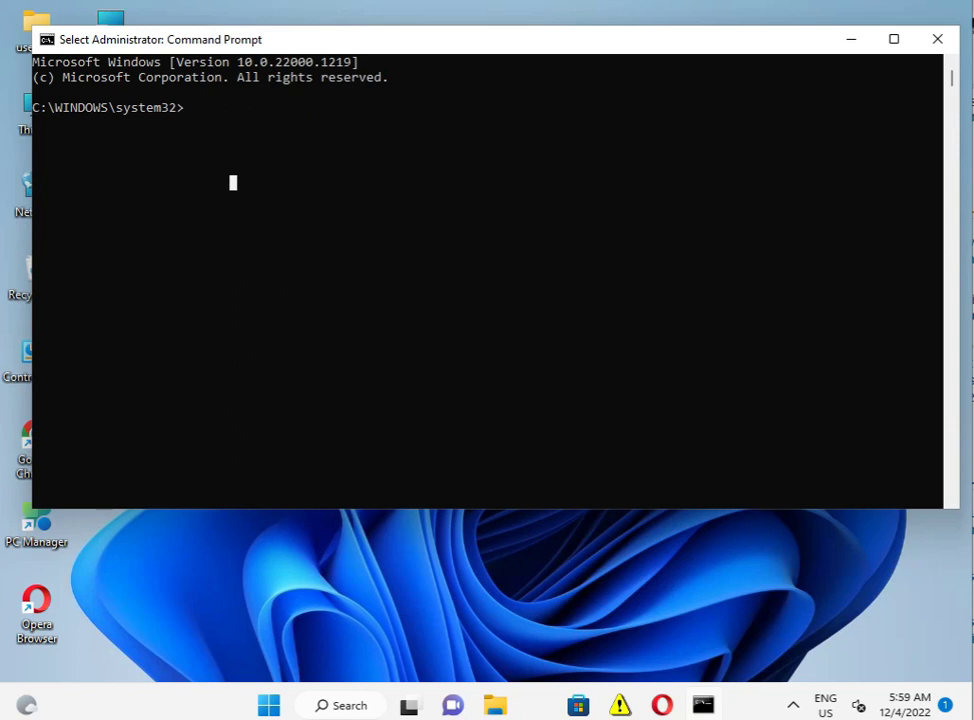
pyautogui.press('win+space')
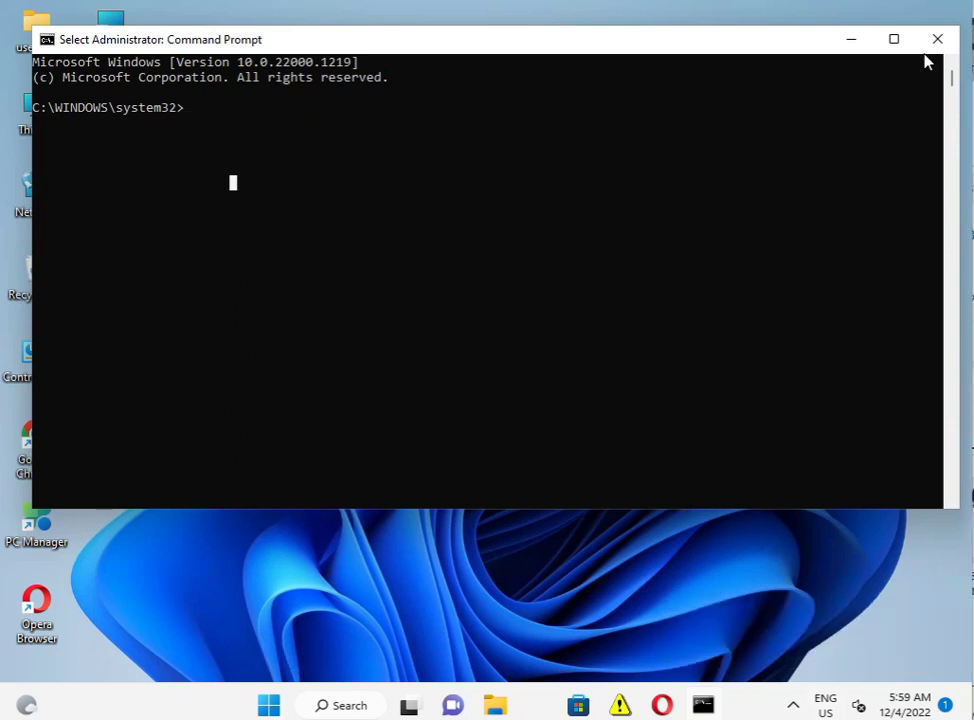
pyautogui.click(936, 39)
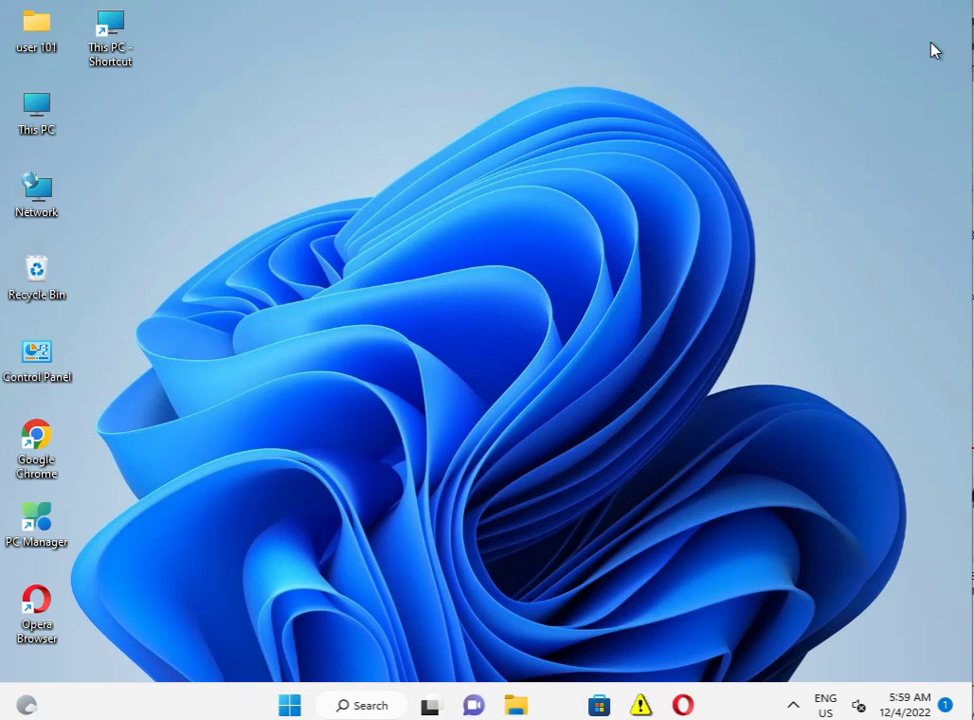